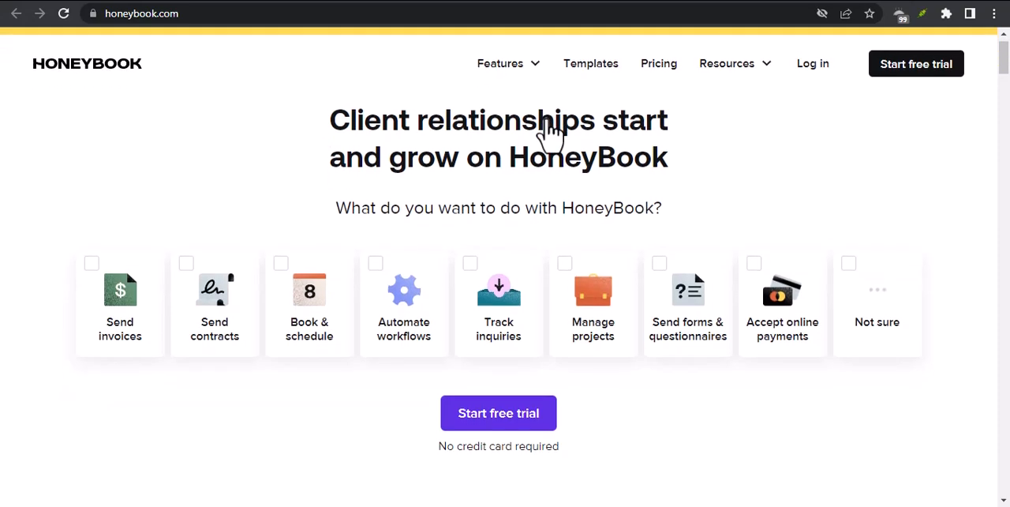
# - Scroll past the hero checkboxes to the $8B+ member stats and 'Use HoneyBook for' heading
pyautogui.scroll(-3)
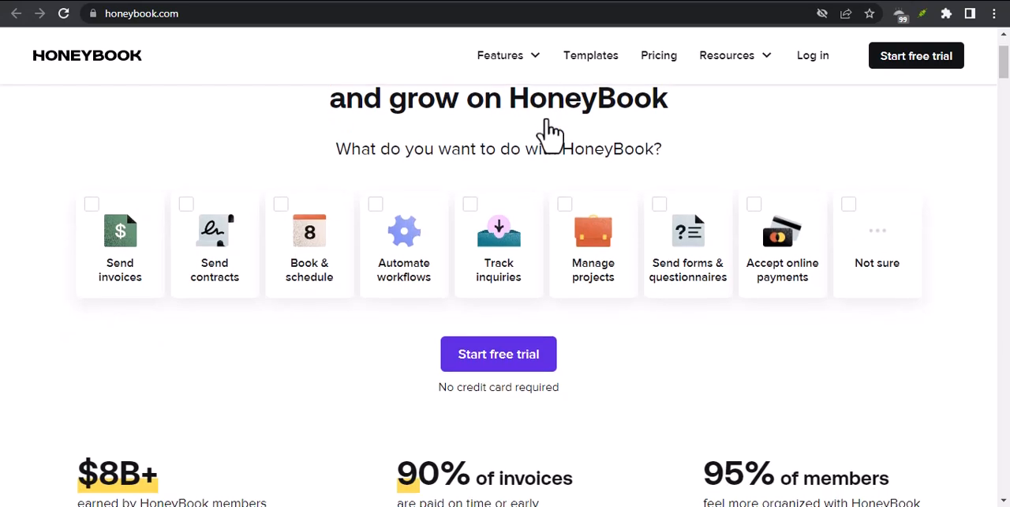
pyautogui.scroll(-3)
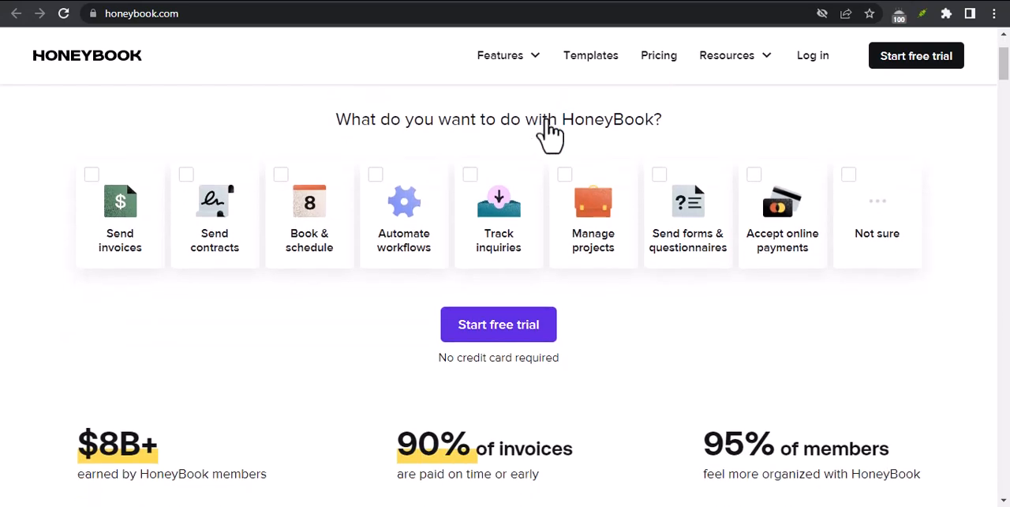
pyautogui.scroll(-3)
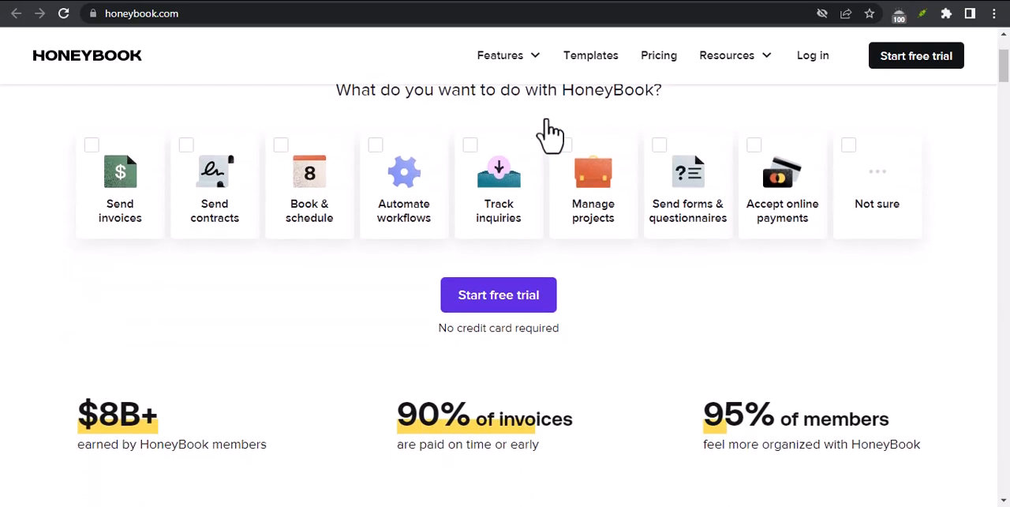
pyautogui.scroll(-3)
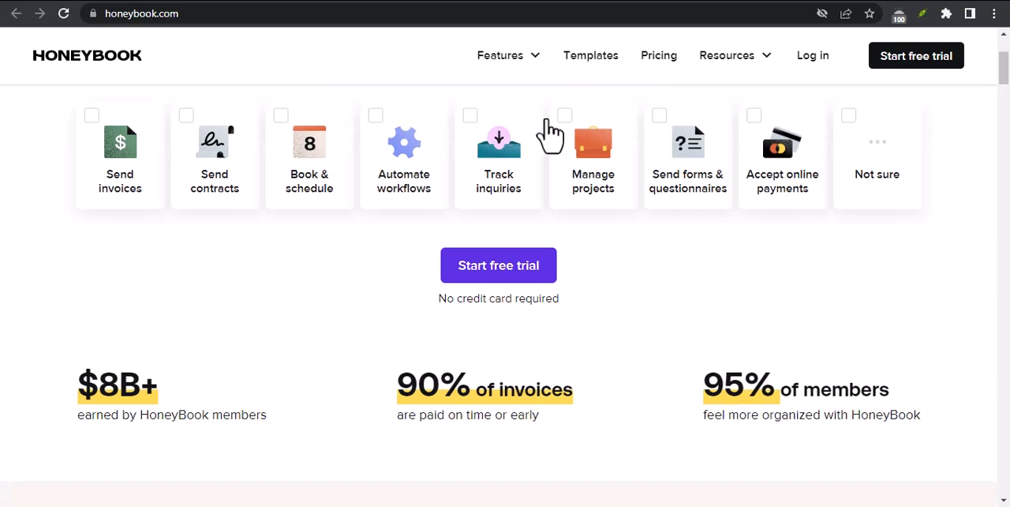
pyautogui.scroll(-3)
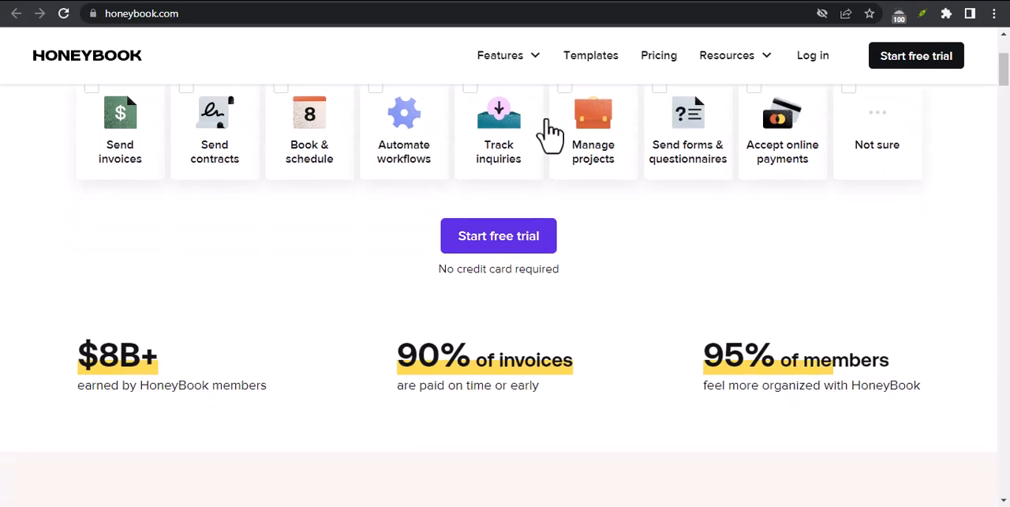
pyautogui.scroll(-3)
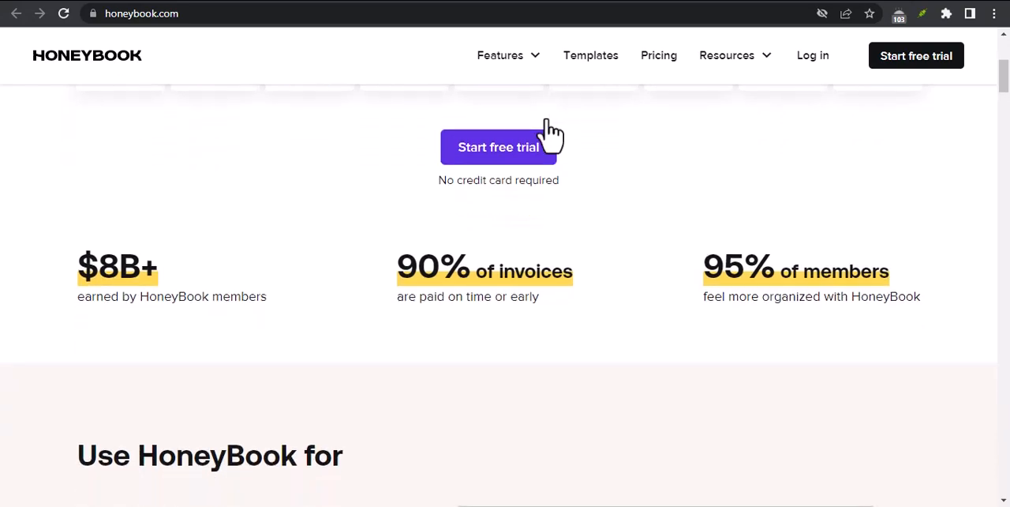
pyautogui.scroll(-3)
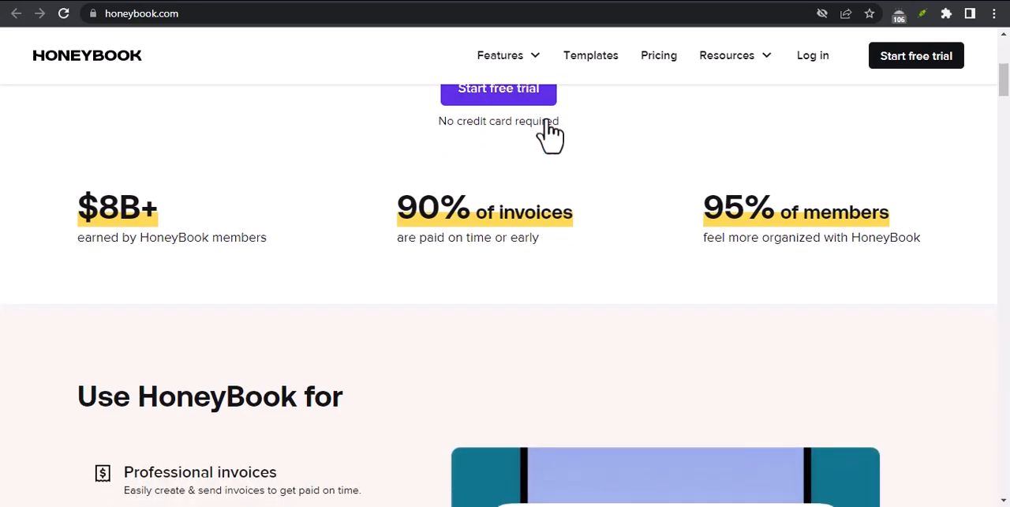
# - Scroll through the invoices, payments, contracts, scheduling and AI features to the testimonial carousel
pyautogui.scroll(-3)
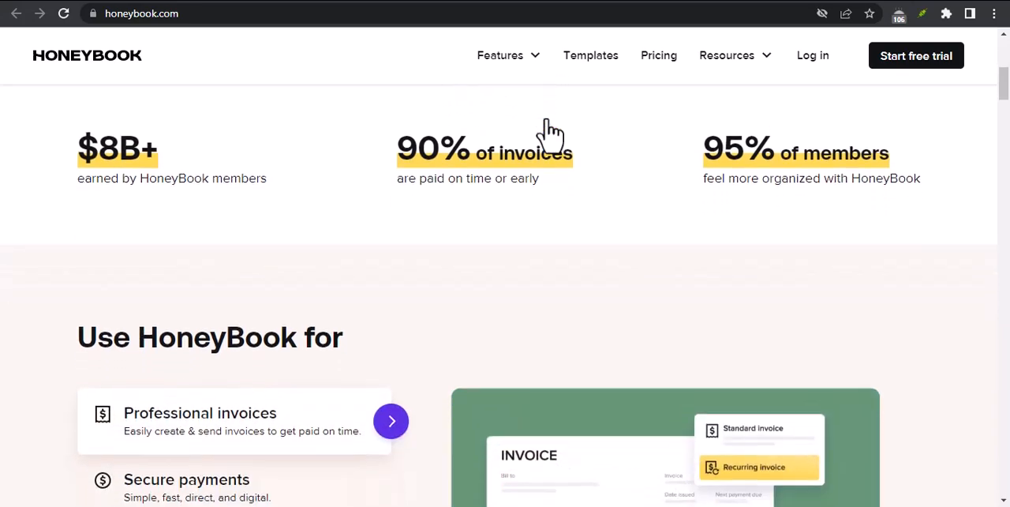
pyautogui.scroll(-3)
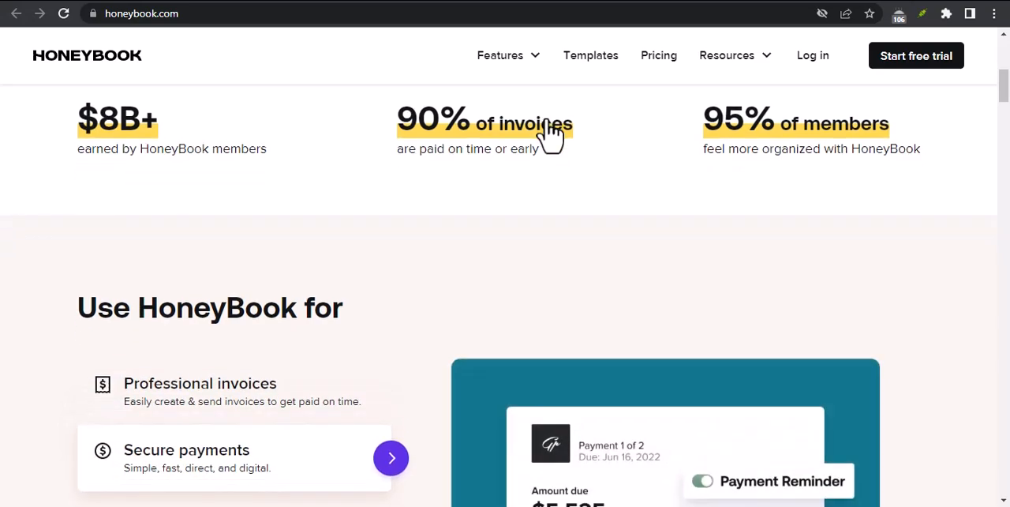
pyautogui.scroll(-3)
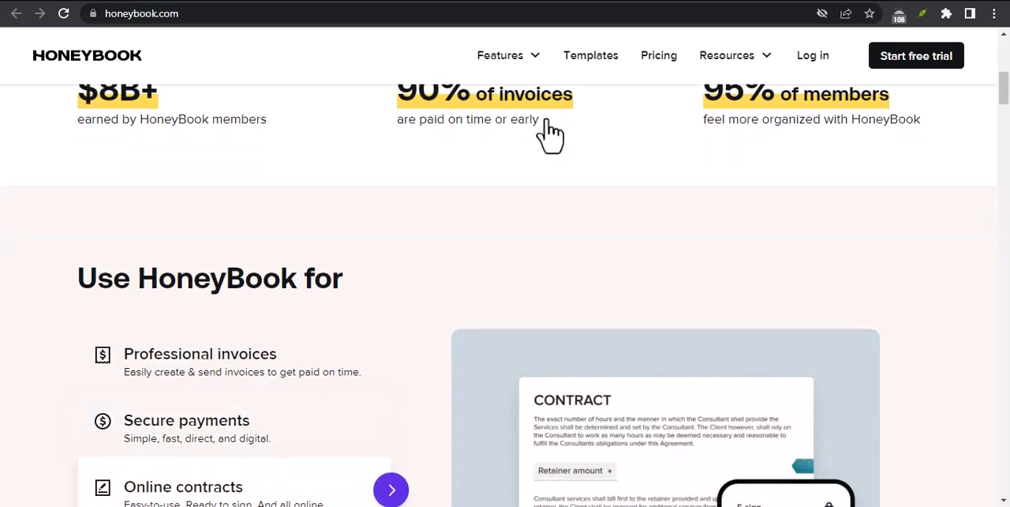
pyautogui.scroll(-3)
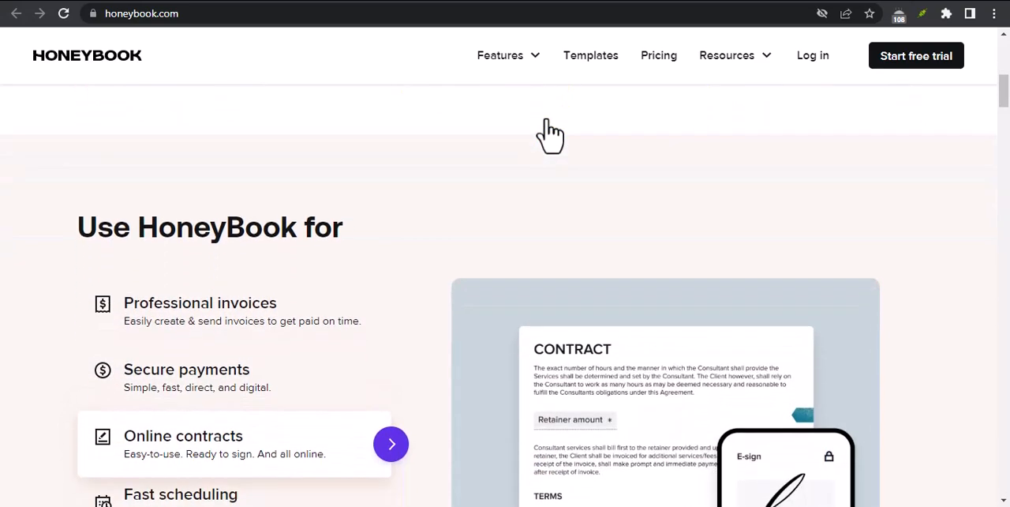
pyautogui.scroll(-3)
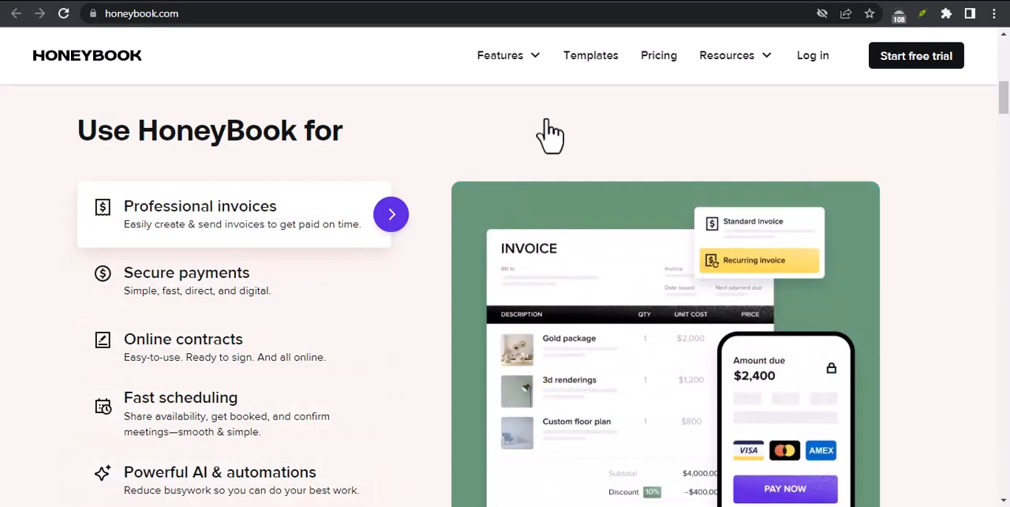
pyautogui.scroll(-3)
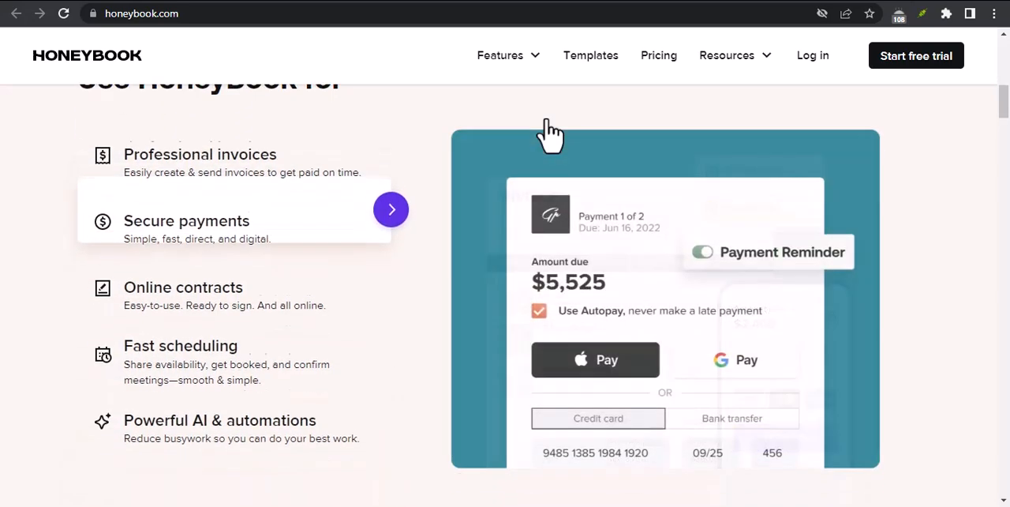
pyautogui.scroll(-3)
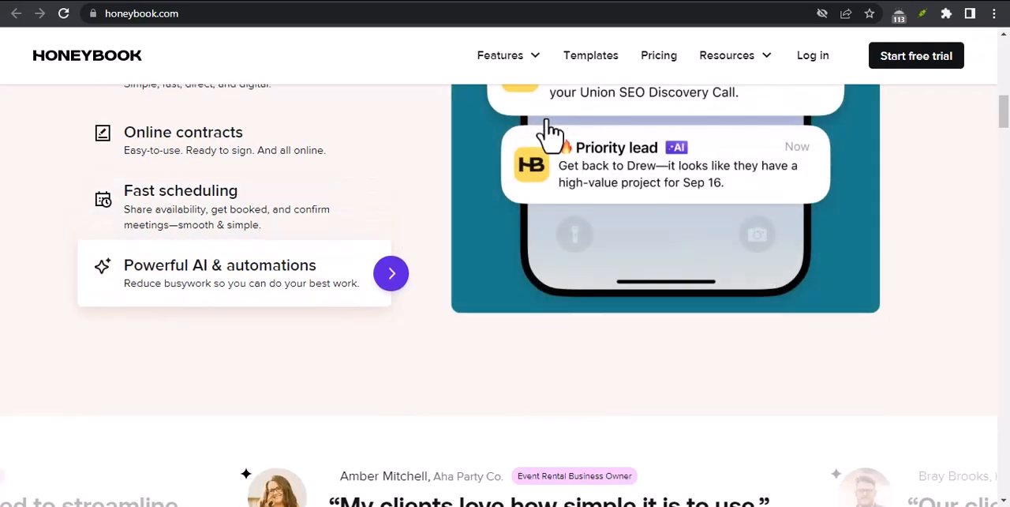
pyautogui.scroll(-3)
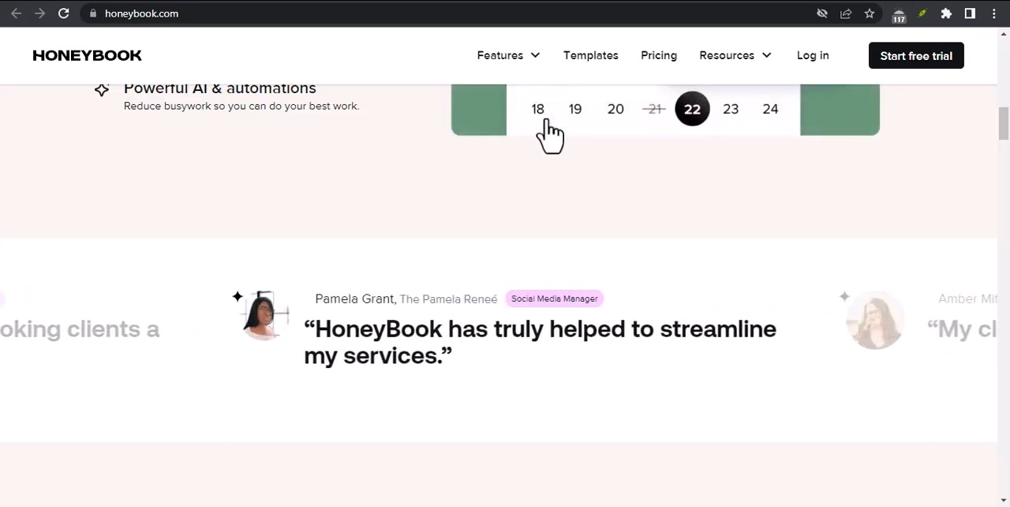
pyautogui.scroll(-3)
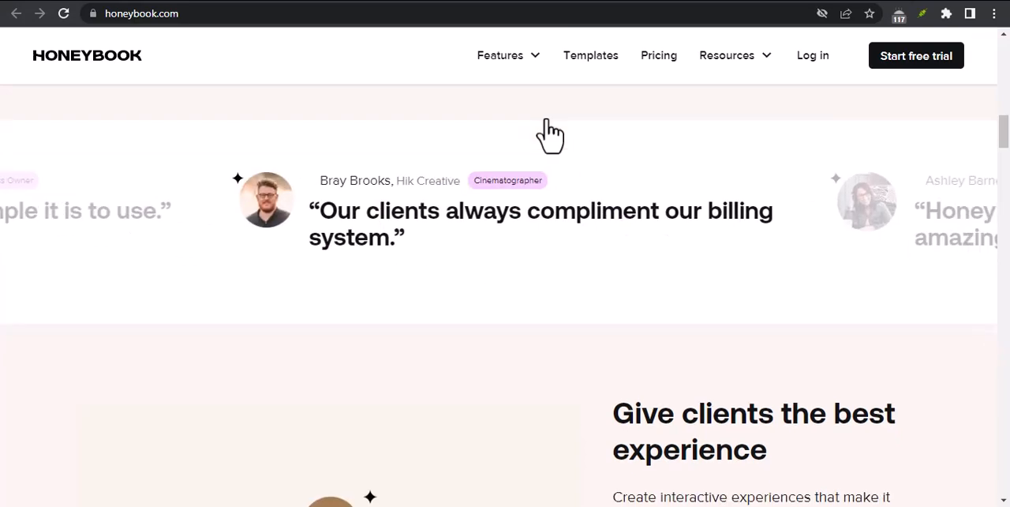
# - Scroll into the client-experience section as its contract, invoice and payment demo plays
pyautogui.scroll(-3)
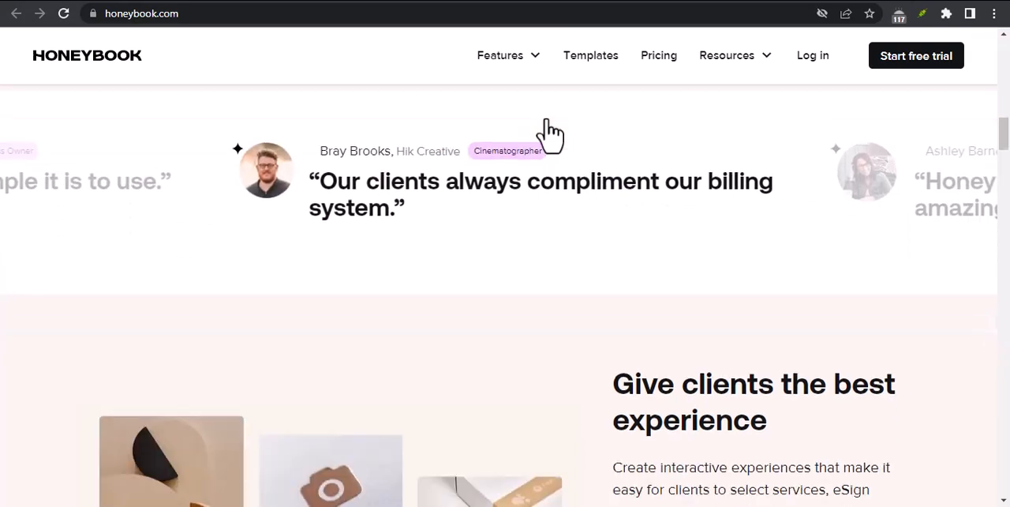
pyautogui.scroll(-3)
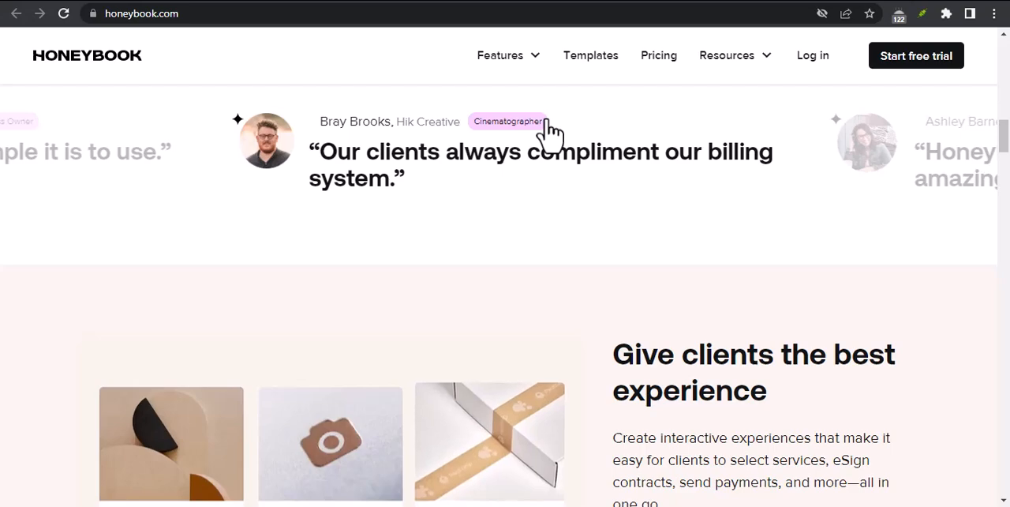
pyautogui.scroll(-3)
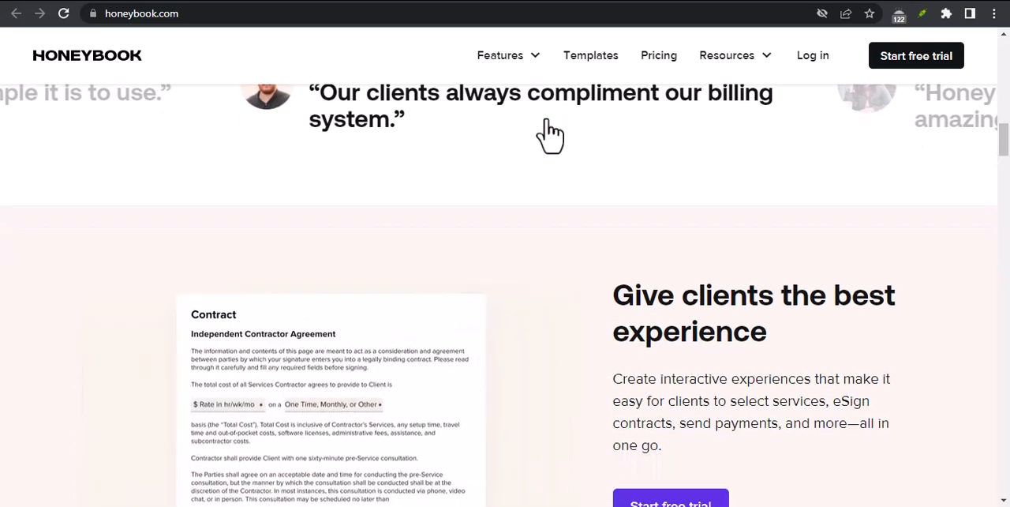
pyautogui.scroll(-3)
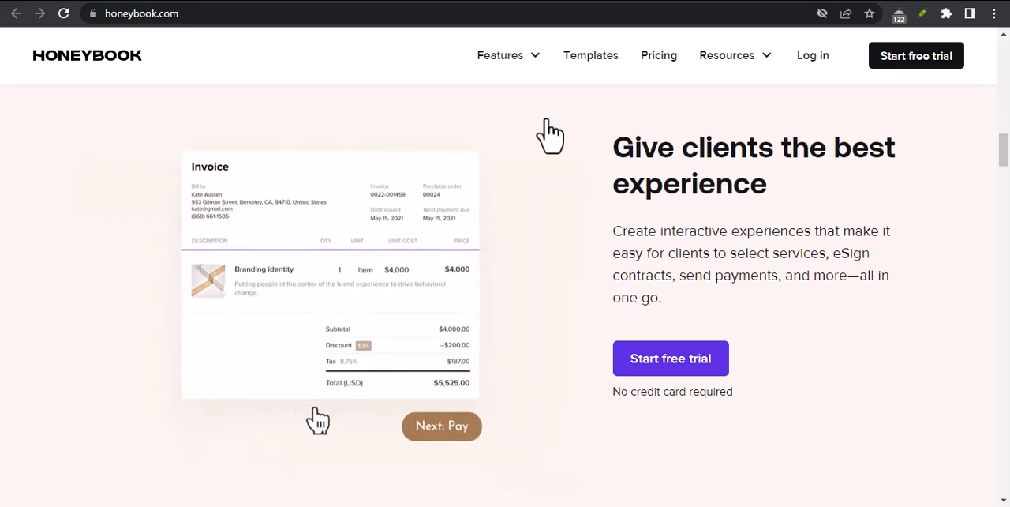
pyautogui.scroll(-3)
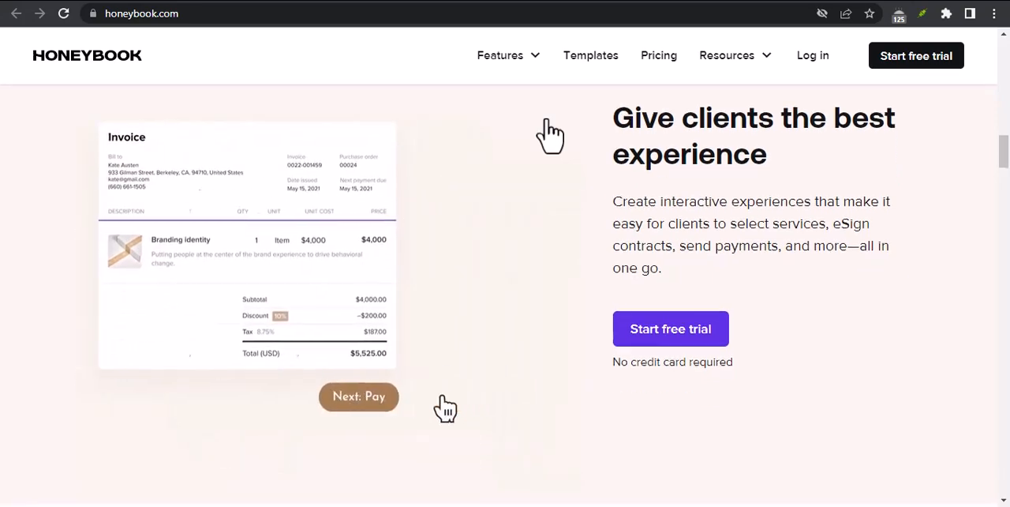
# - Click within the client-experience demo, then scroll to the 'Showcase your services, your way' heading
pyautogui.click(358, 396)
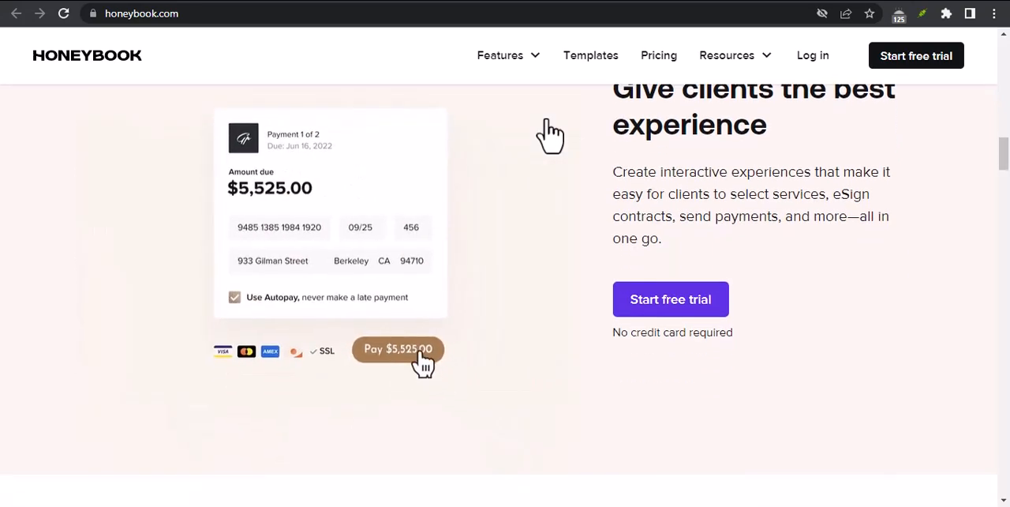
pyautogui.click(398, 349)
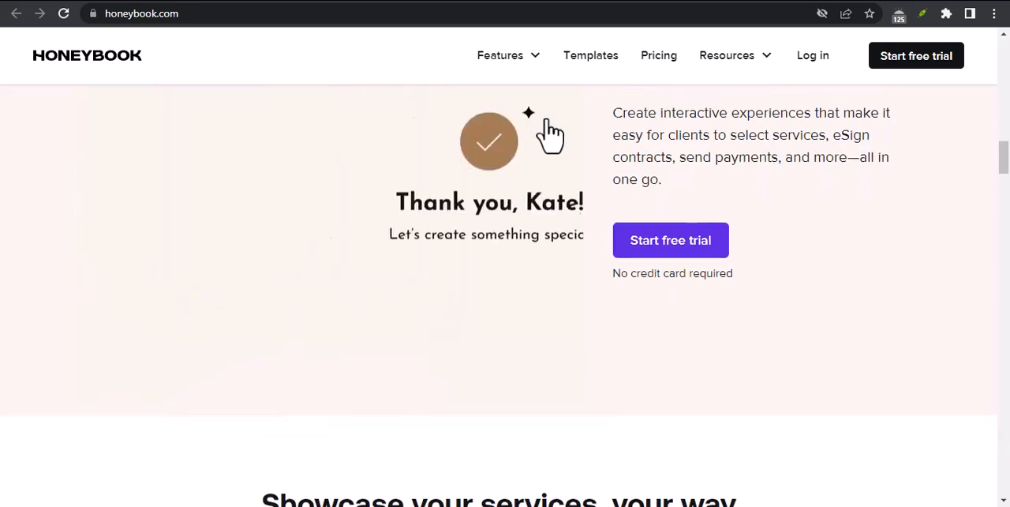
pyautogui.scroll(-3)
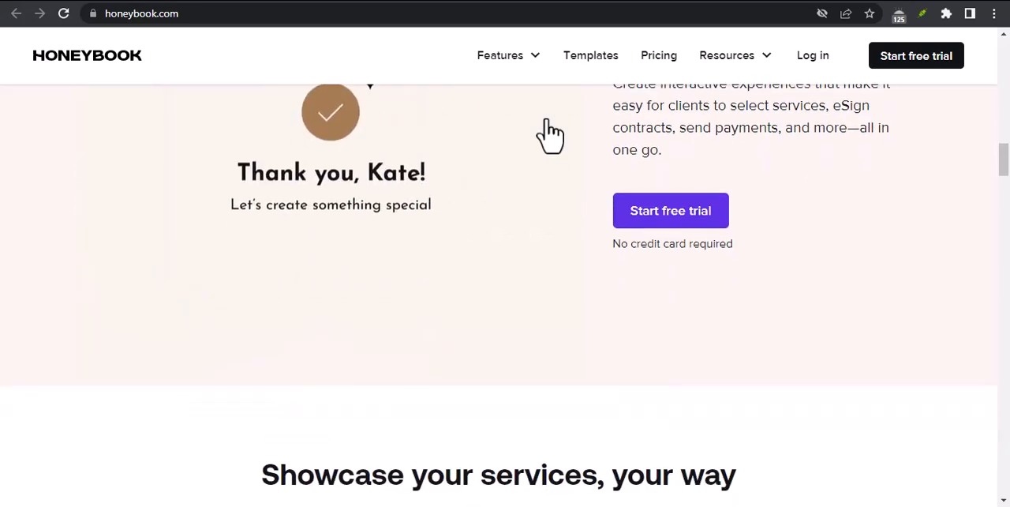
pyautogui.scroll(-3)
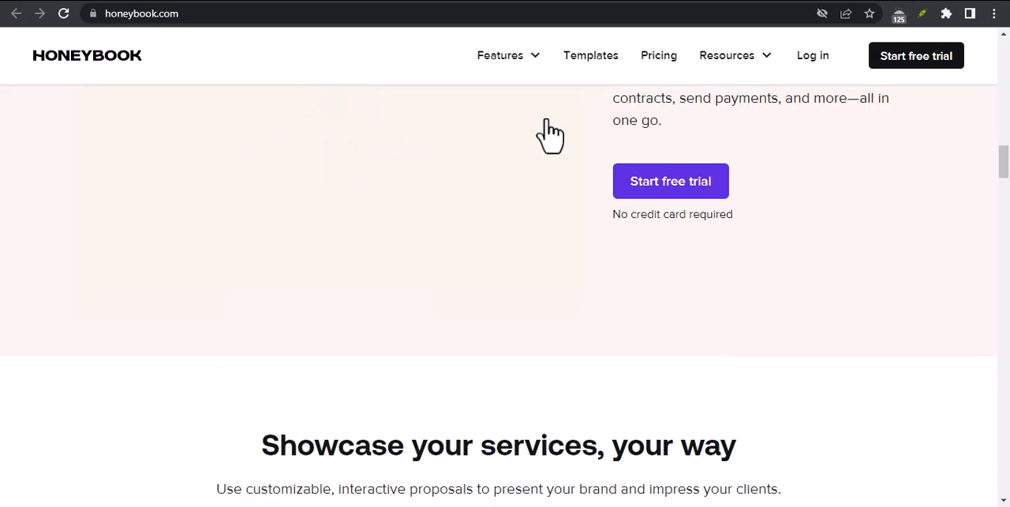
# - Scroll through the proposal showcase demos until the dark 'It's free to try' banner appears
pyautogui.scroll(-3)
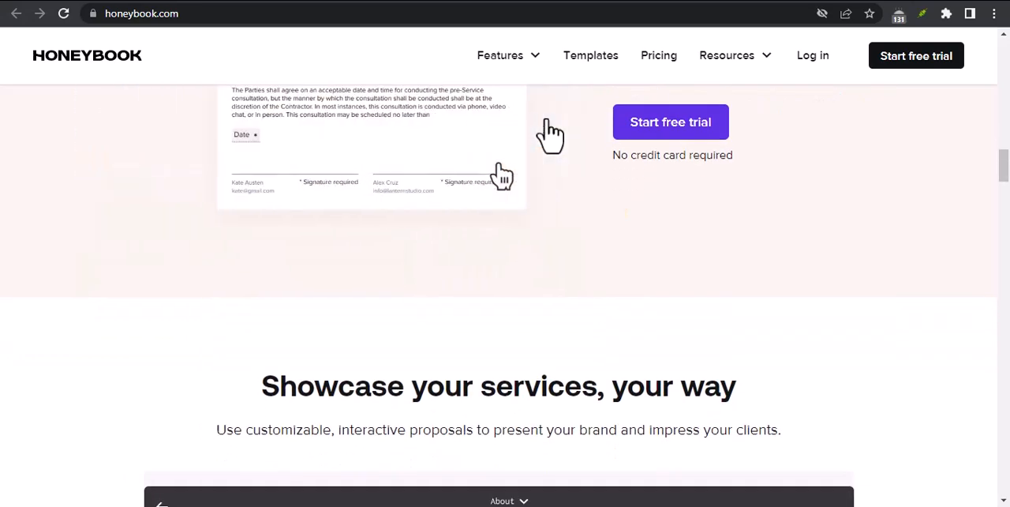
pyautogui.scroll(-3)
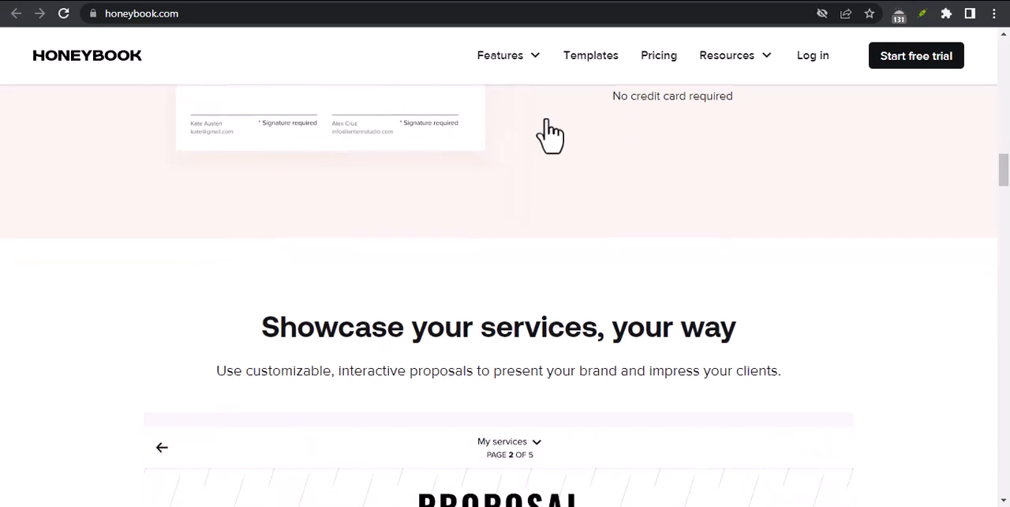
pyautogui.scroll(-3)
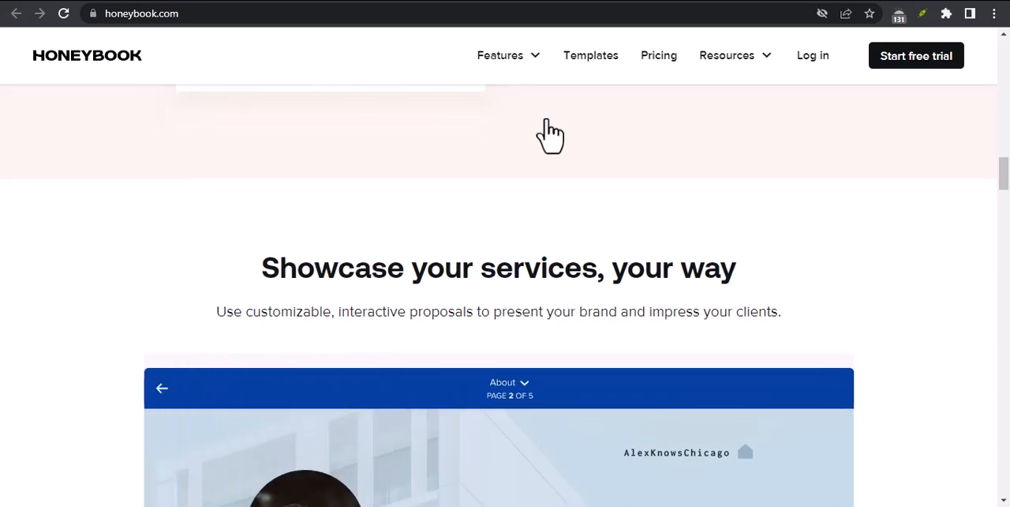
pyautogui.scroll(-3)
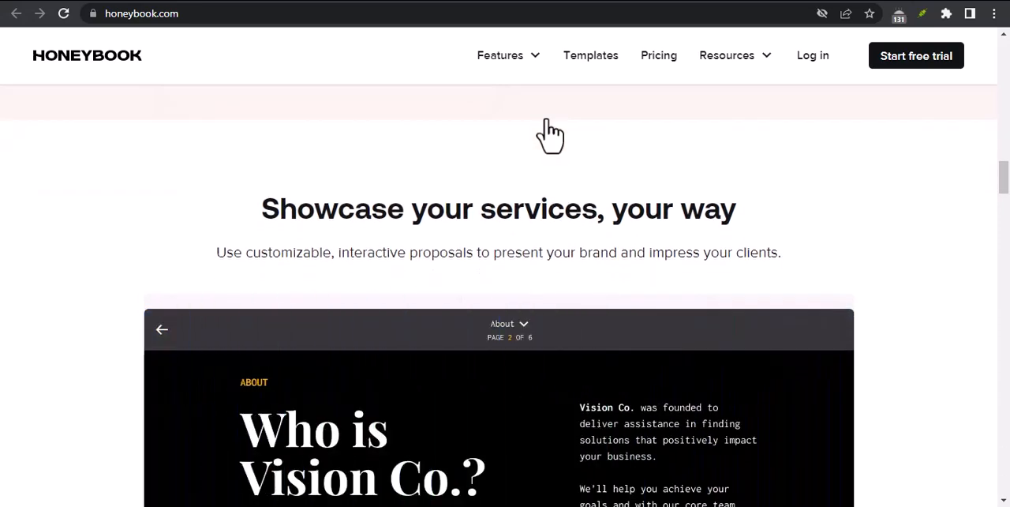
pyautogui.scroll(-3)
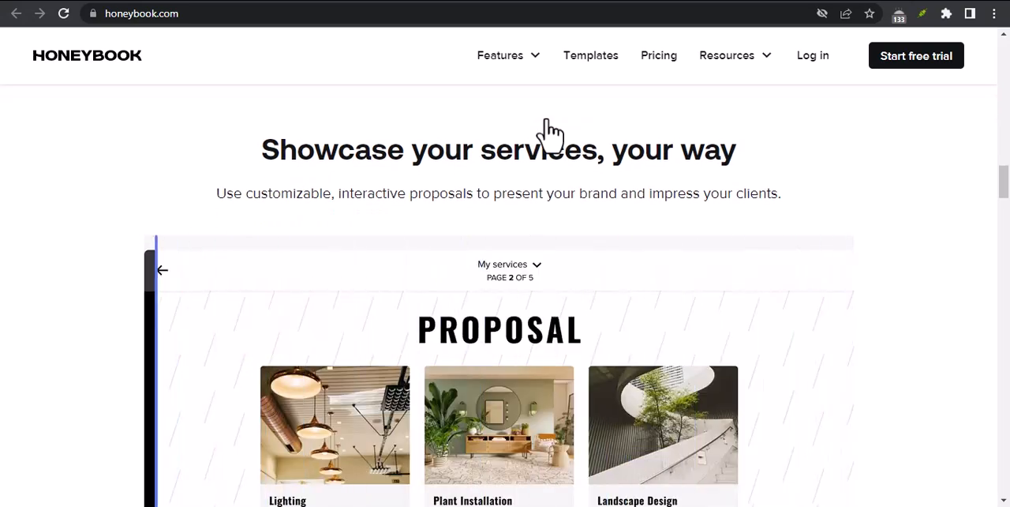
pyautogui.scroll(-3)
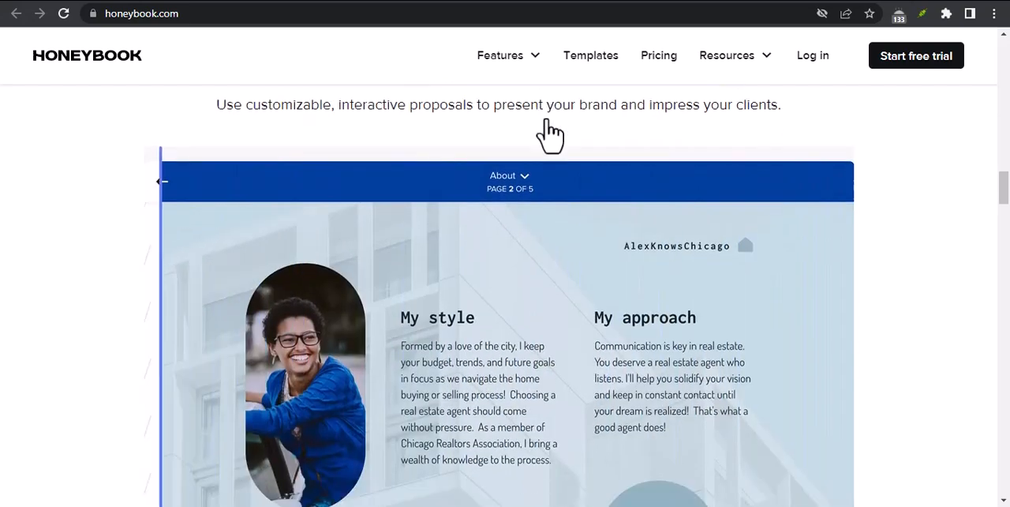
pyautogui.scroll(-3)
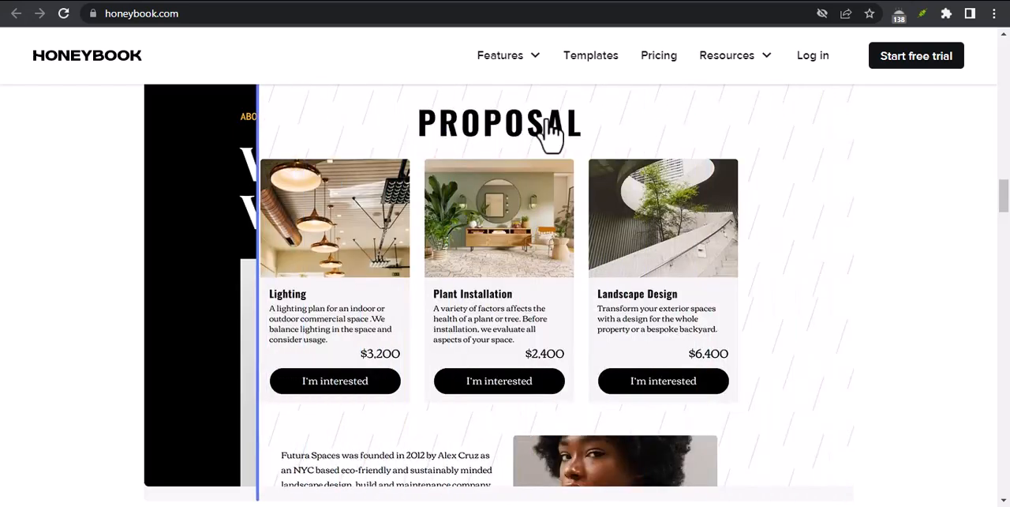
pyautogui.scroll(-3)
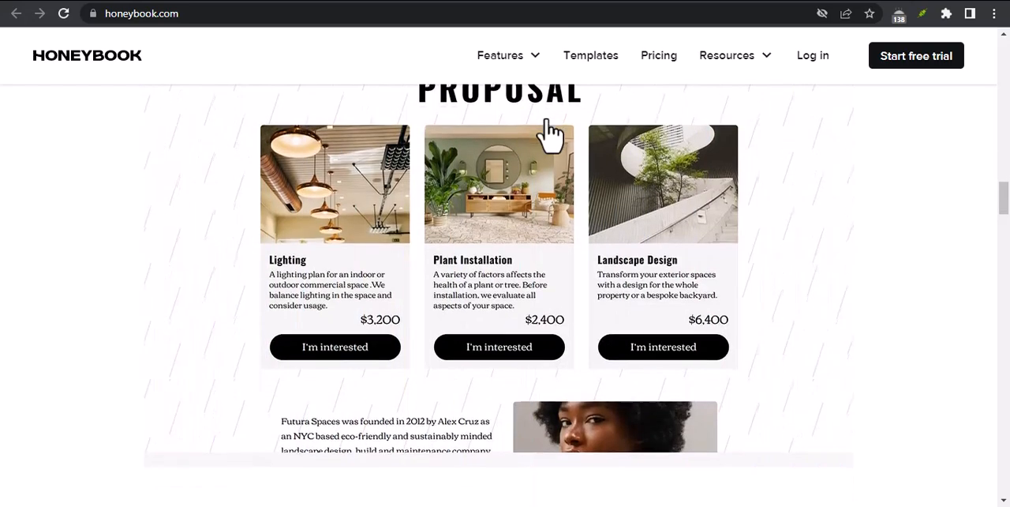
pyautogui.scroll(-3)
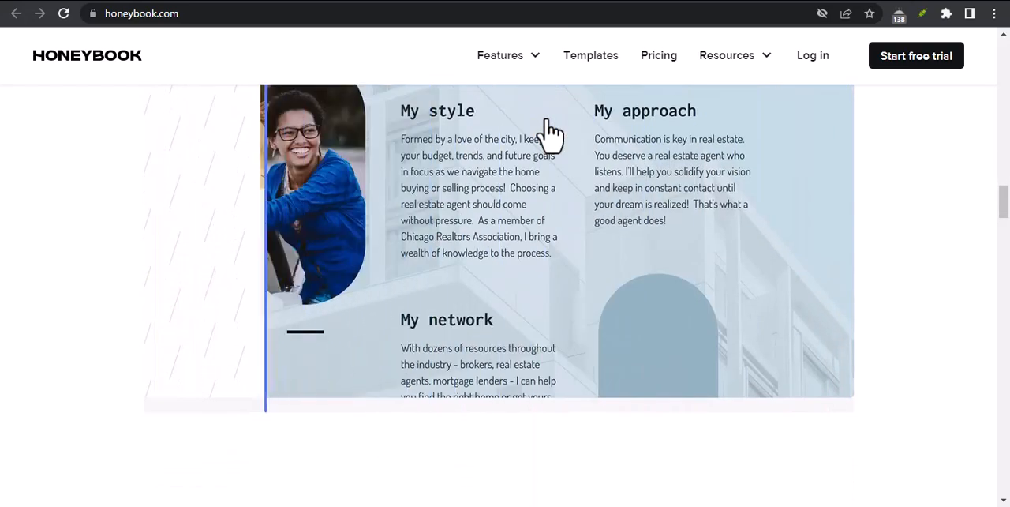
pyautogui.scroll(-3)
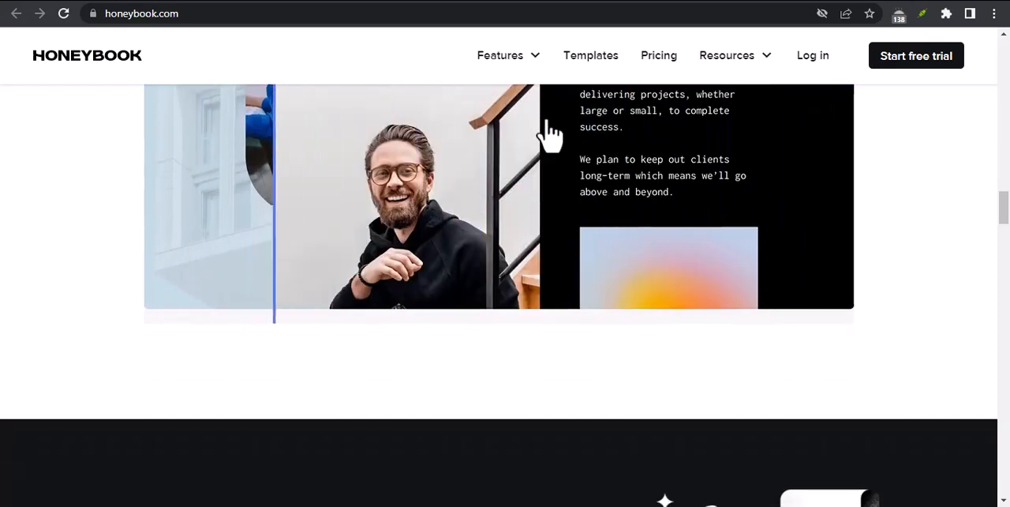
pyautogui.scroll(-3)
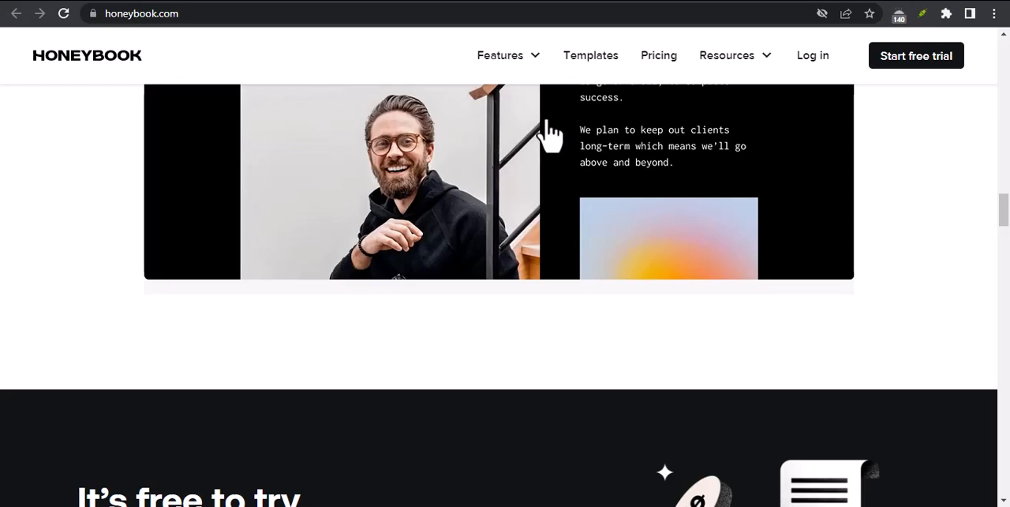
pyautogui.scroll(-3)
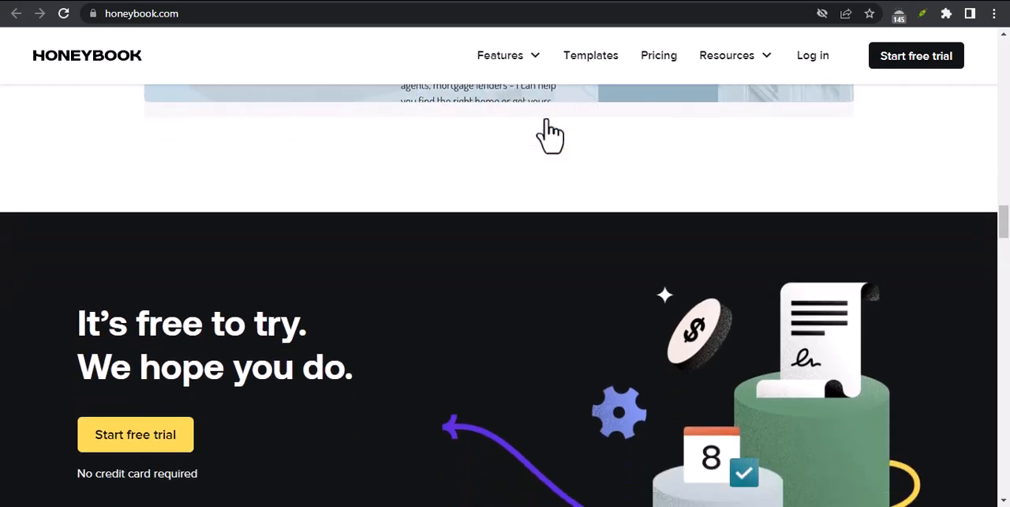
# - Scroll past the free-trial banner to the integrations section showing Outlook, Zoom and Gmail tiles
pyautogui.scroll(-3)
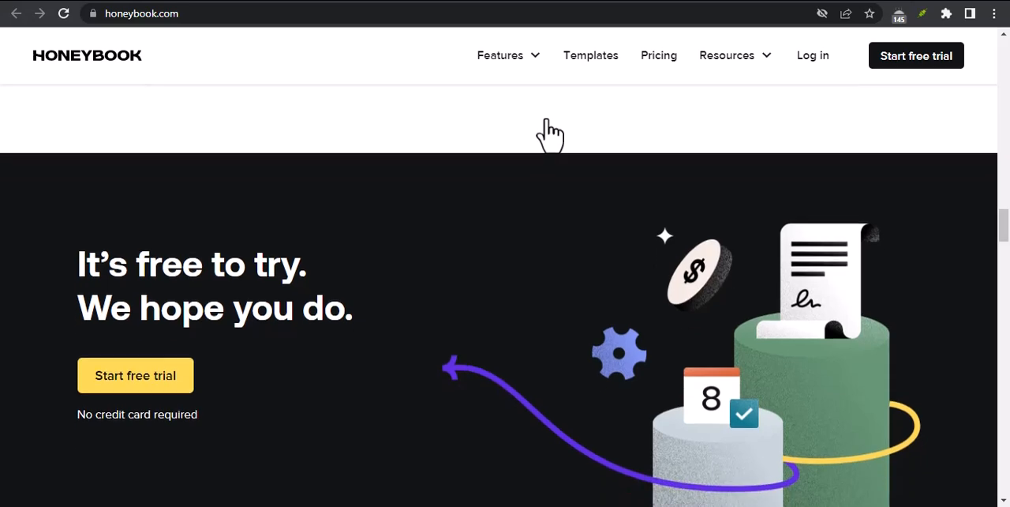
pyautogui.scroll(-3)
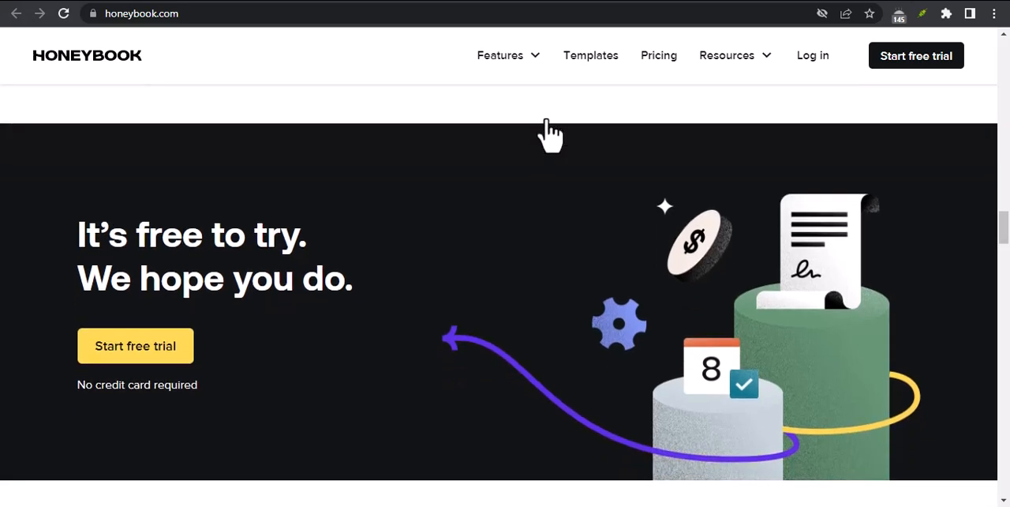
pyautogui.scroll(-3)
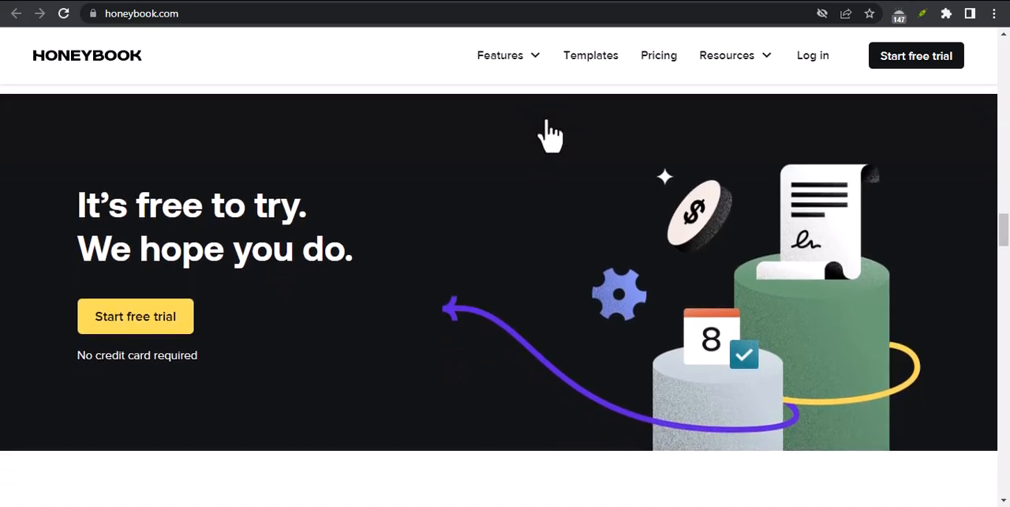
pyautogui.scroll(-3)
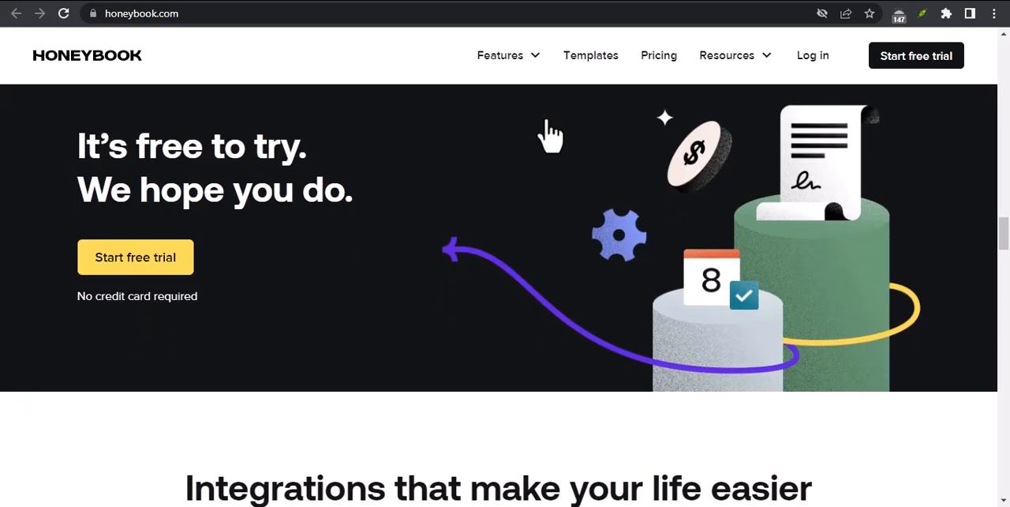
pyautogui.scroll(-3)
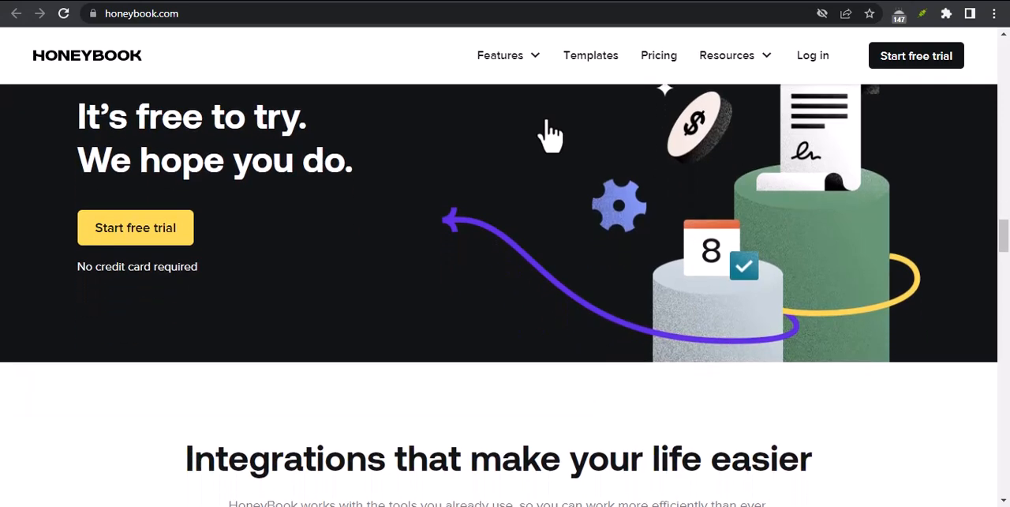
pyautogui.scroll(-3)
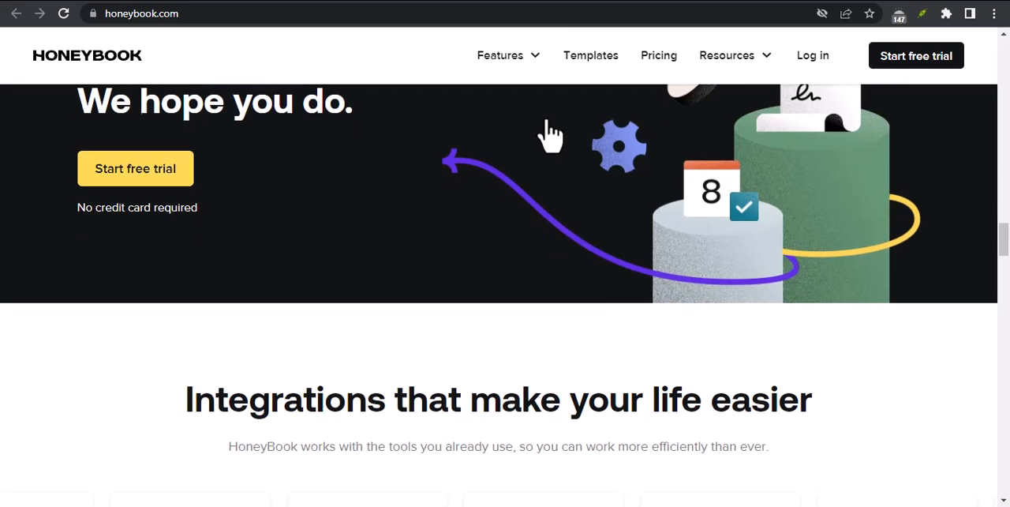
pyautogui.scroll(-3)
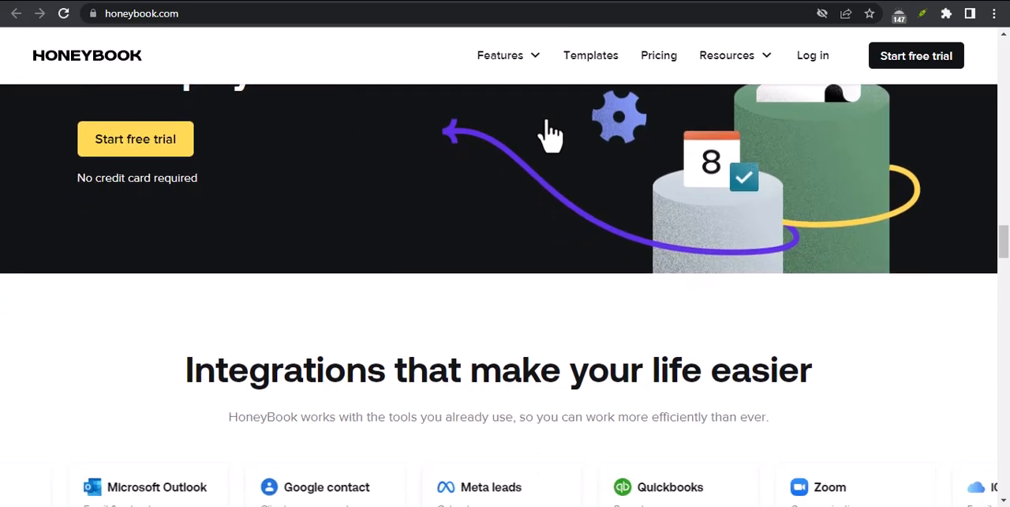
pyautogui.scroll(-3)
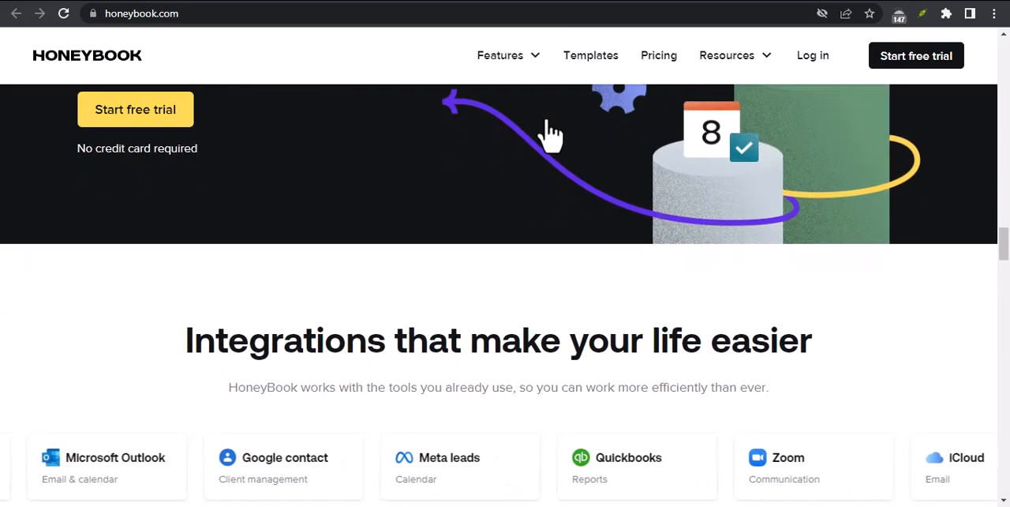
pyautogui.scroll(-3)
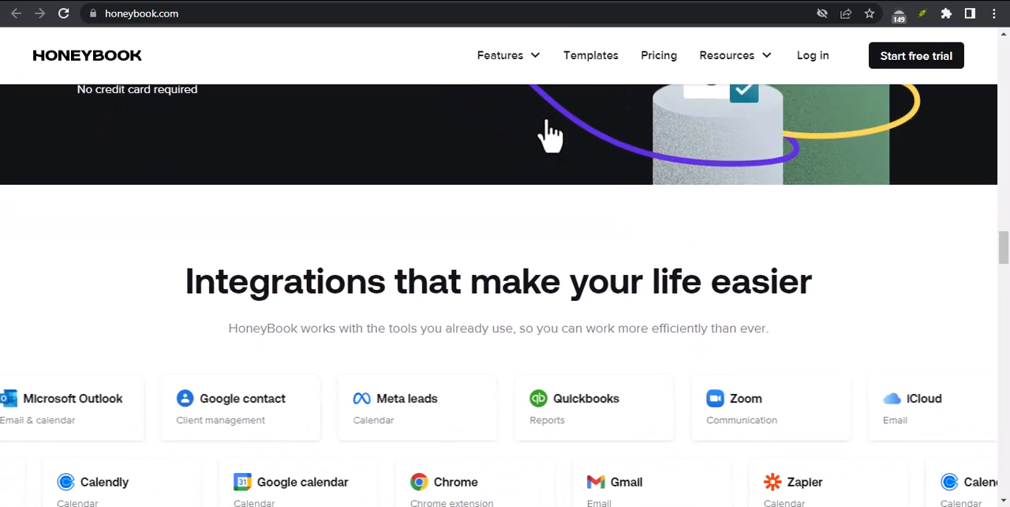